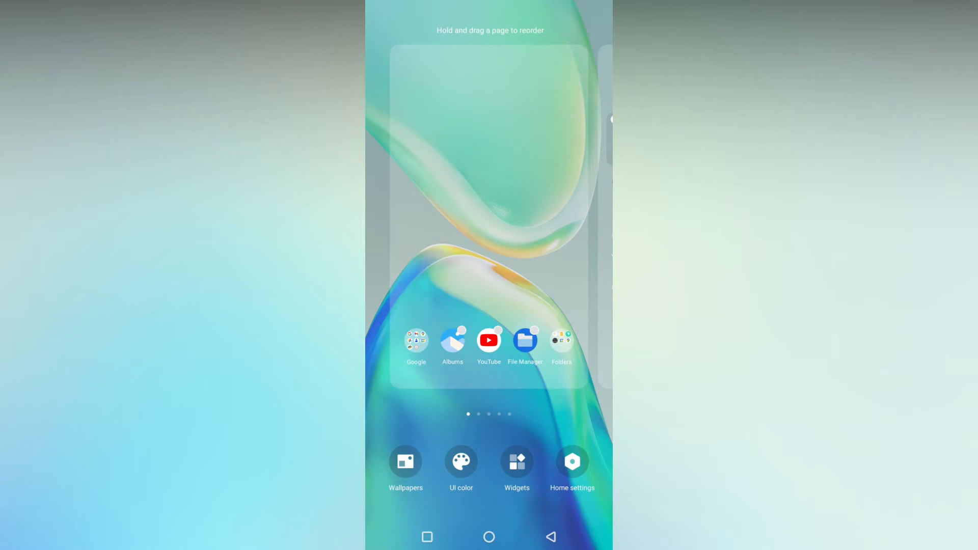
Open the widgets list and scroll down to the Weather widget.
{"action": "left_click", "coordinate": [517, 462]}
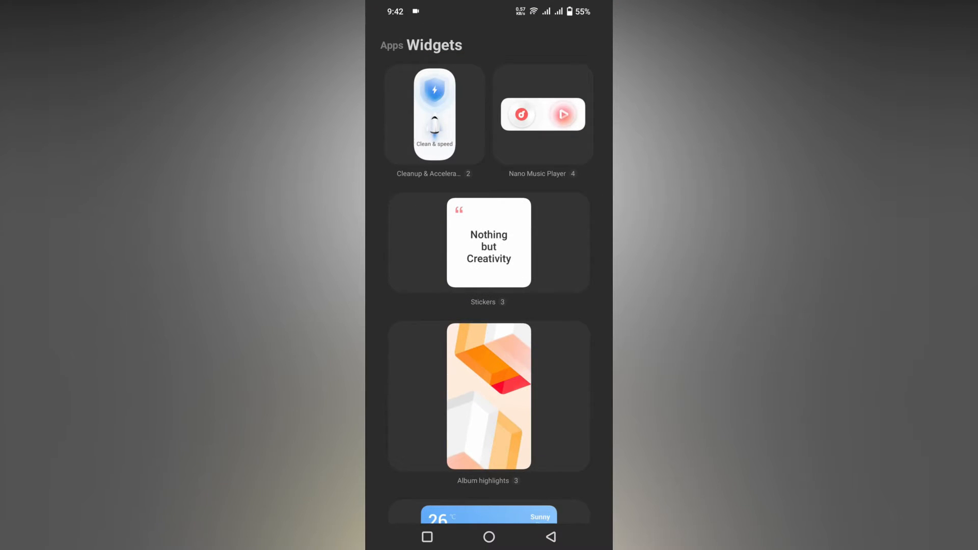
{"action": "scroll", "scroll_direction": "down", "scroll_amount": 3}
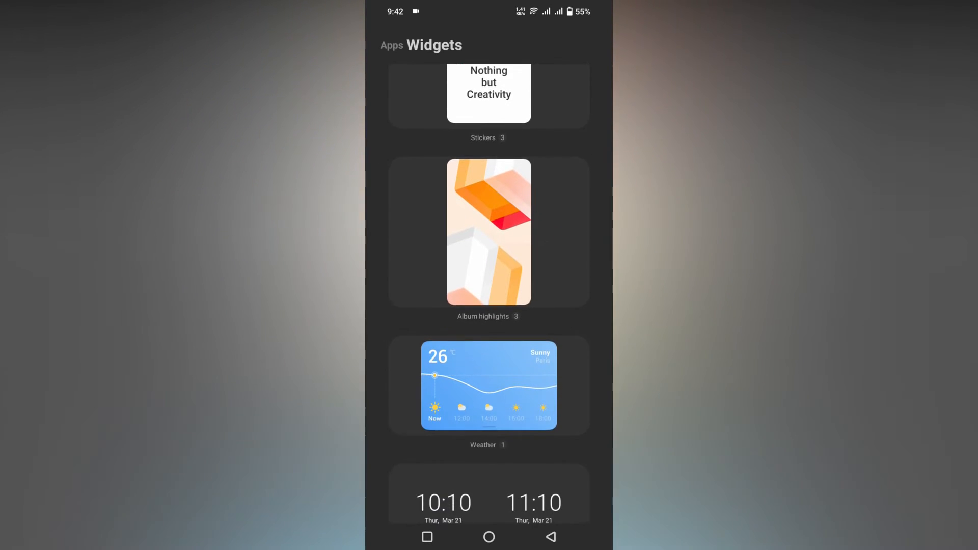
{"action": "scroll", "scroll_direction": "down", "scroll_amount": 3}
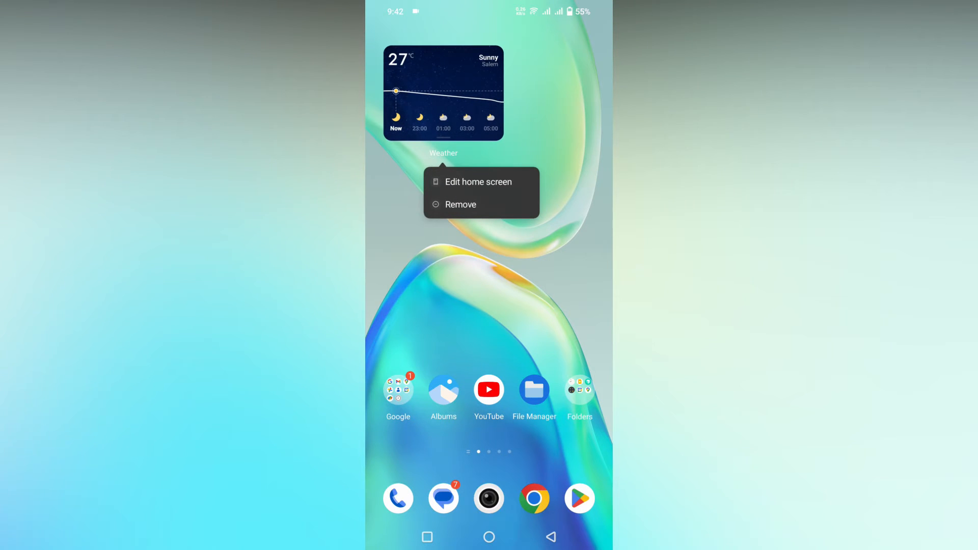
Place the hourly-forecast Weather widget on the home screen and exit edit mode.
{"action": "left_click", "coordinate": [479, 182]}
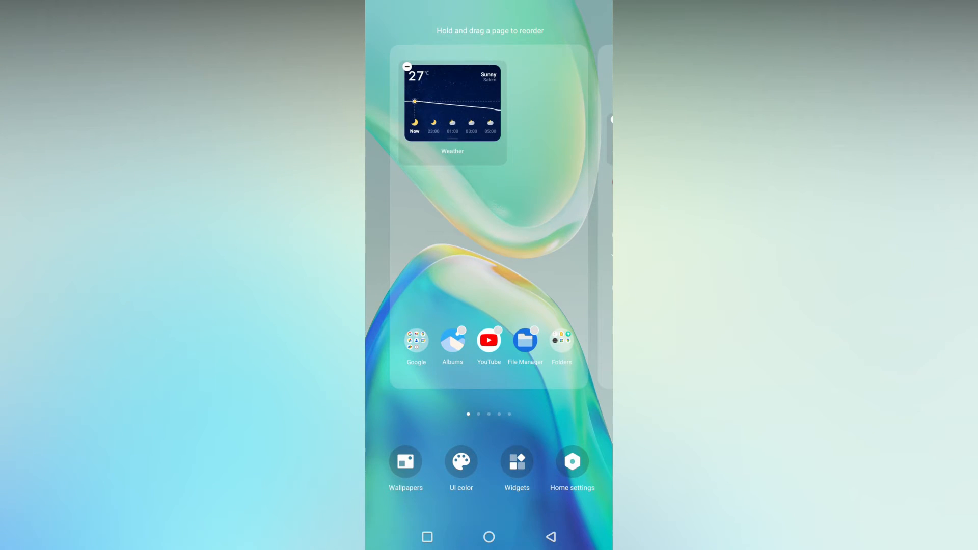
{"action": "left_click", "coordinate": [406, 67]}
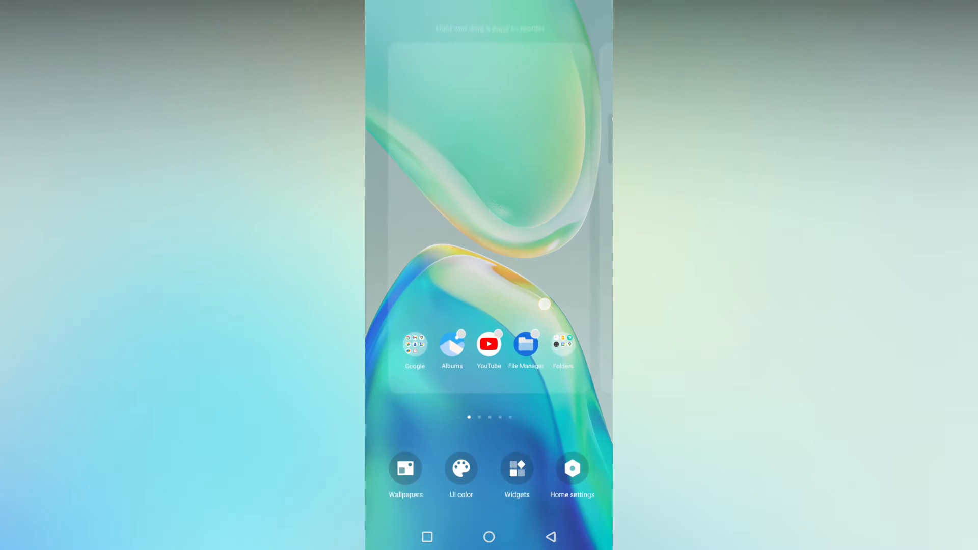
{"action": "left_click", "coordinate": [516, 474]}
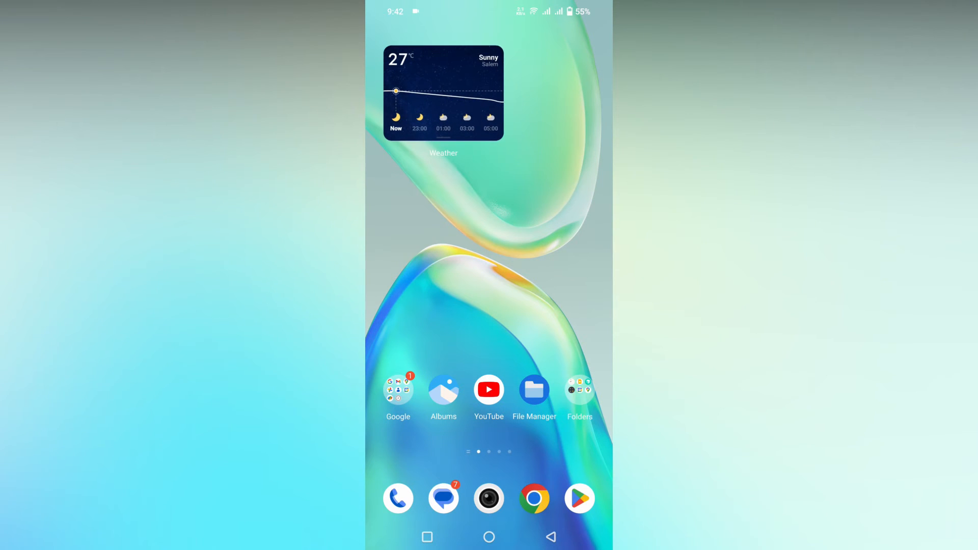
Toggle the Weather widget between hourly and daily views, ending on daily highs and lows.
{"action": "left_click", "coordinate": [443, 93]}
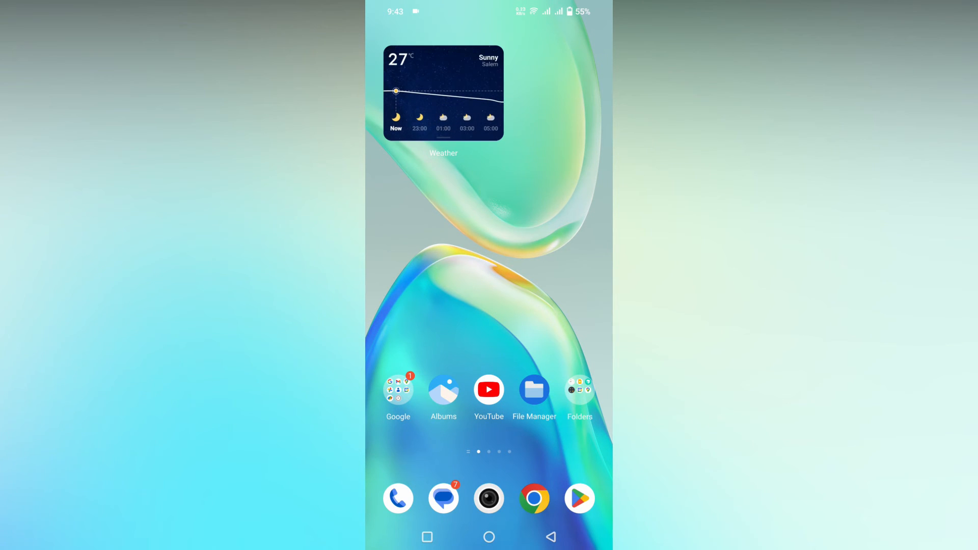
{"action": "left_click", "coordinate": [443, 94]}
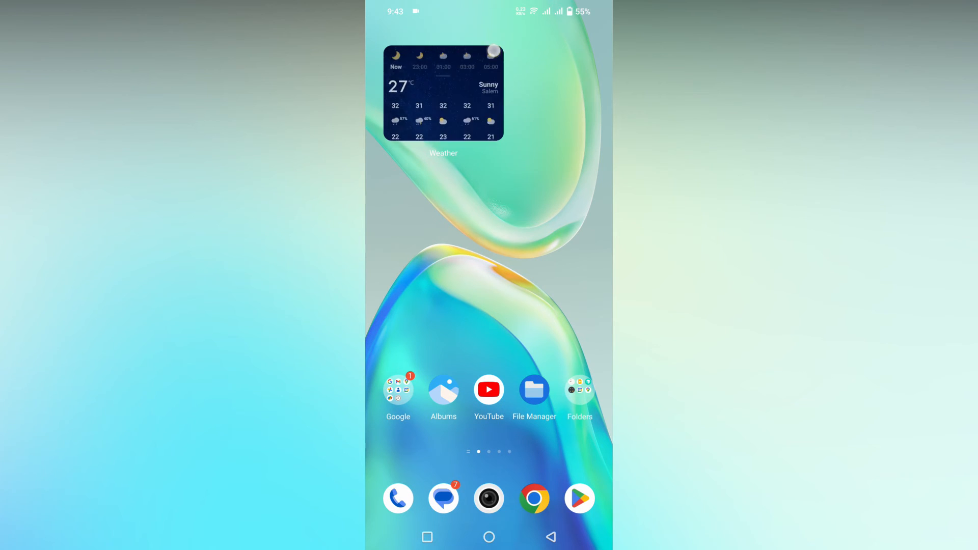
{"action": "left_click", "coordinate": [443, 94]}
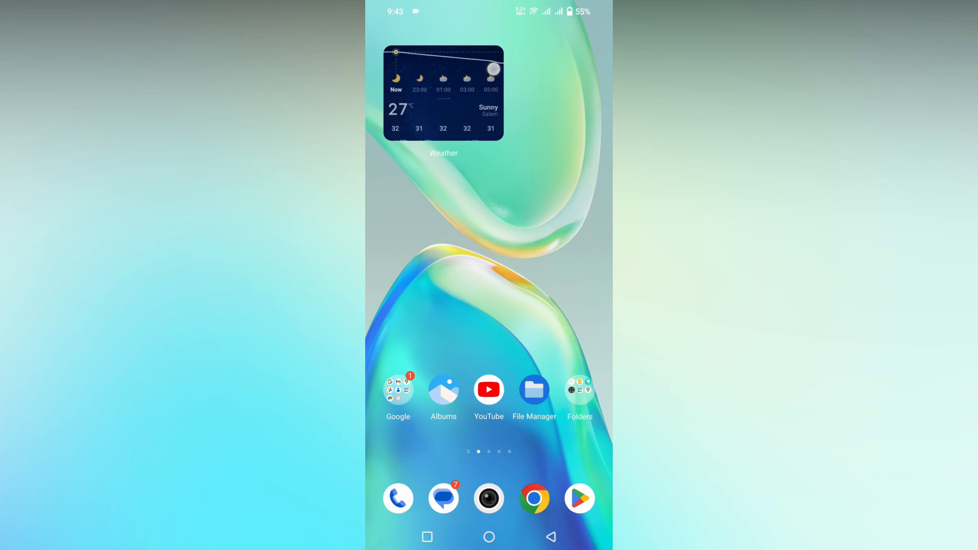
{"action": "left_click", "coordinate": [442, 94]}
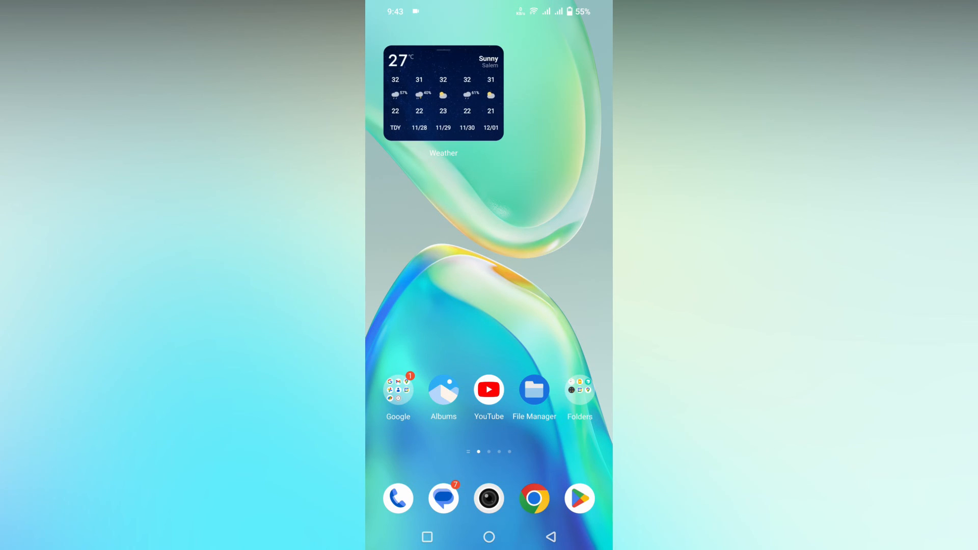